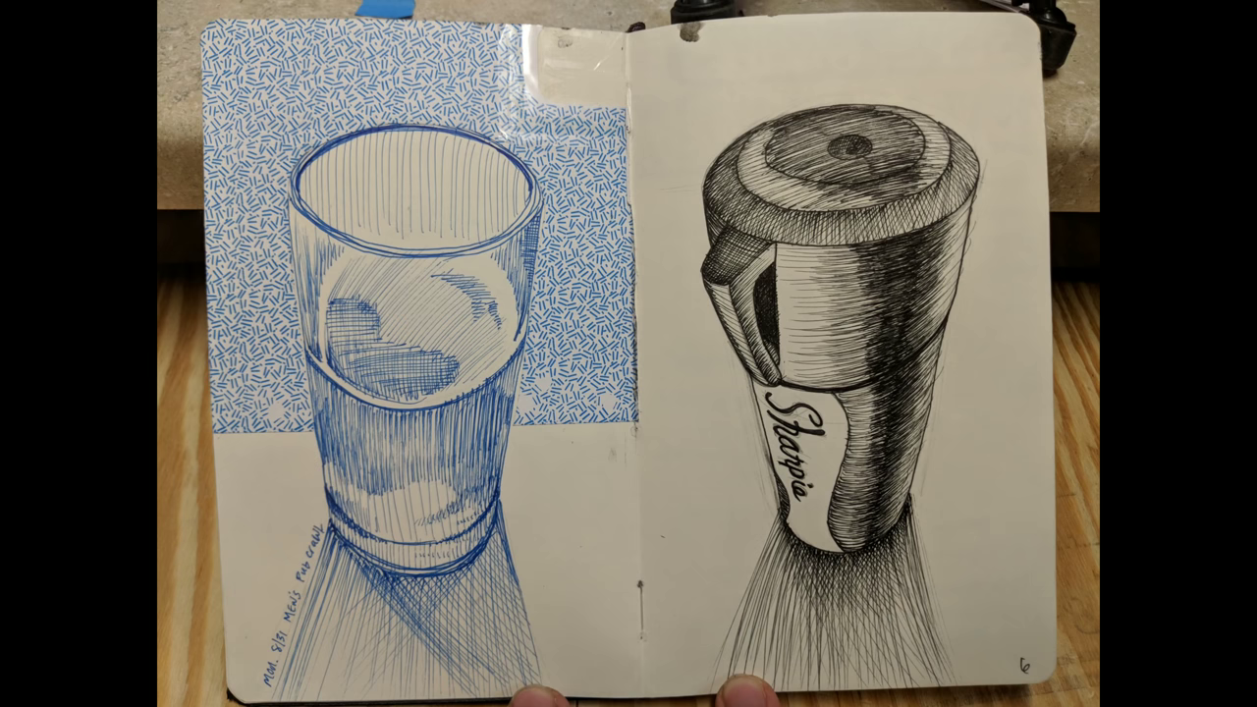
scroll("right", 3)
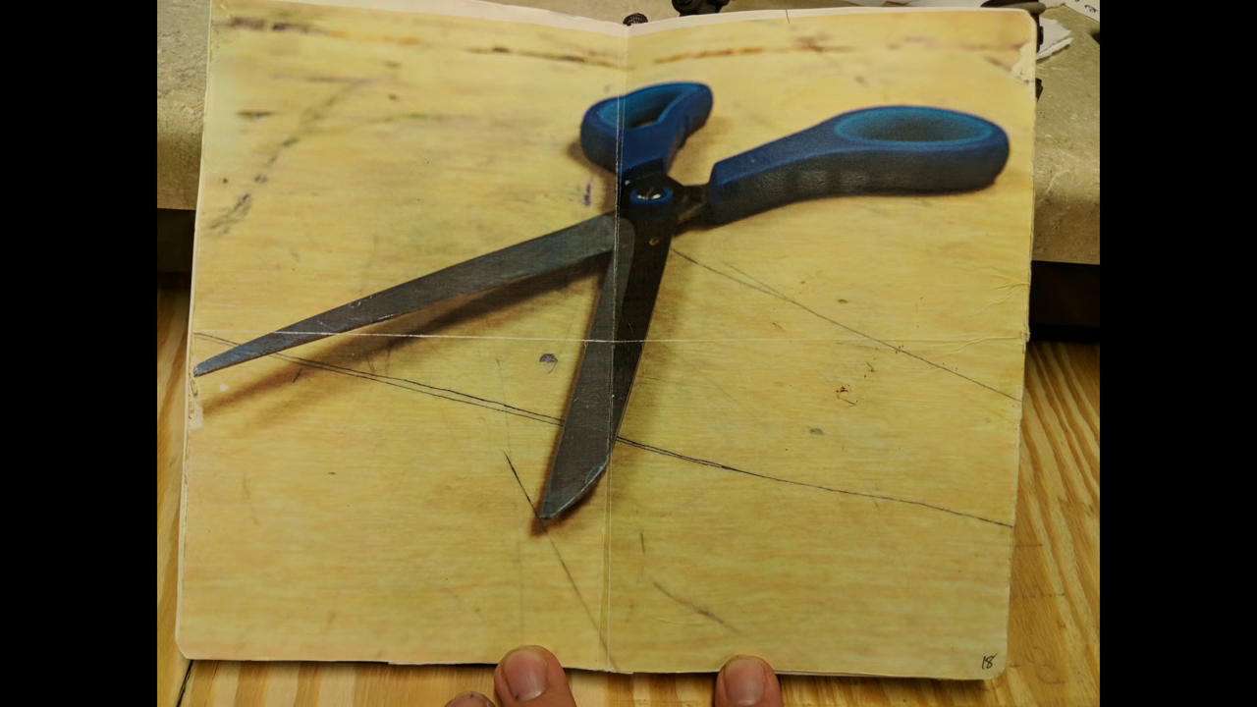